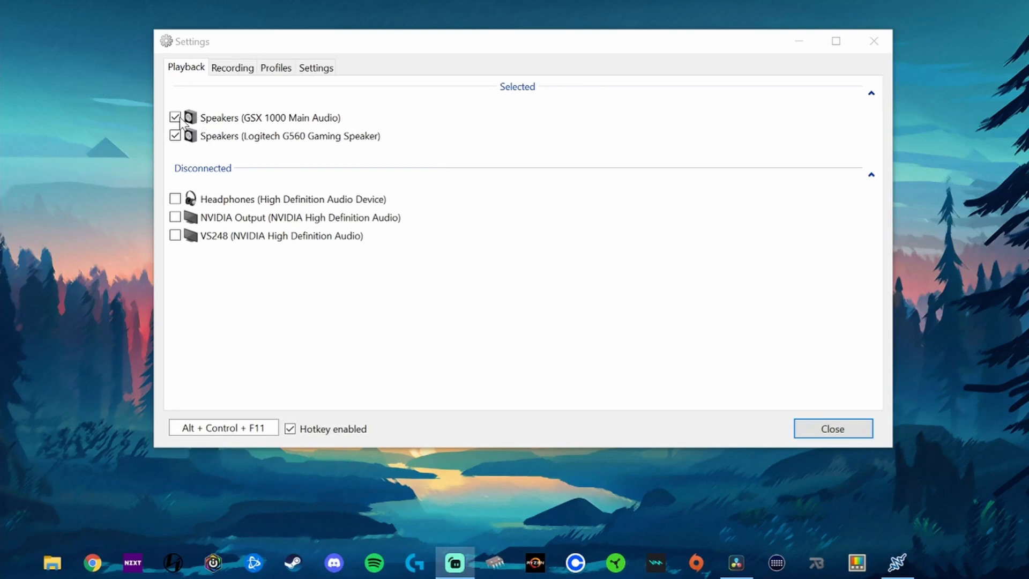
# Remove Speakers (GSX 1000 Main Audio) from hotkey cycling, leaving only the Logitech G560, and show the profiles list
pyautogui.click(174, 118)
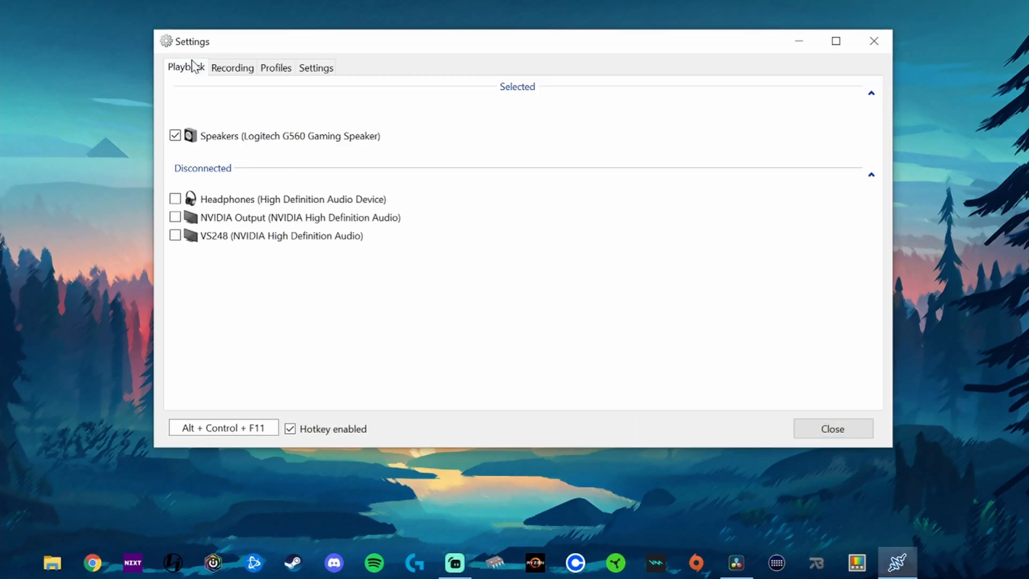
pyautogui.click(275, 66)
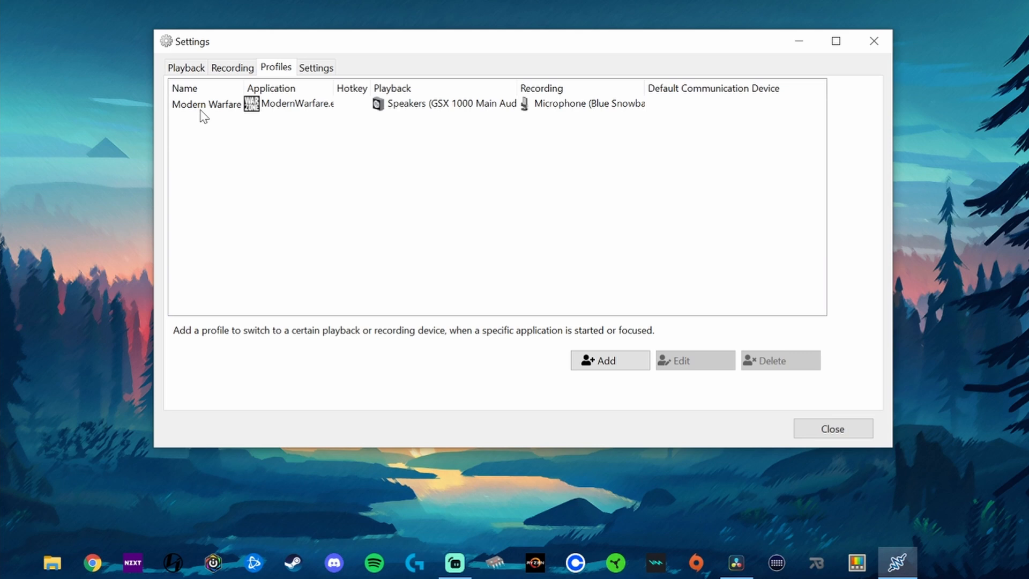